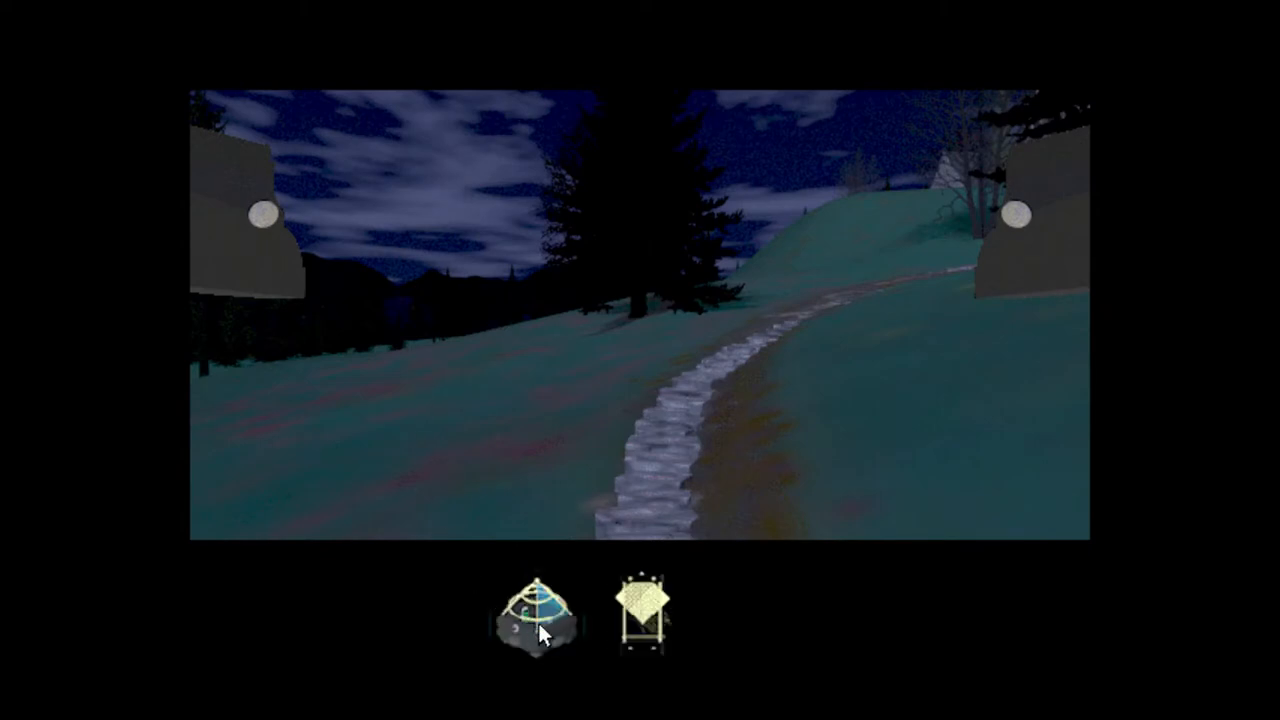
{"action": "mouse_move", "coordinate": [546, 645]}
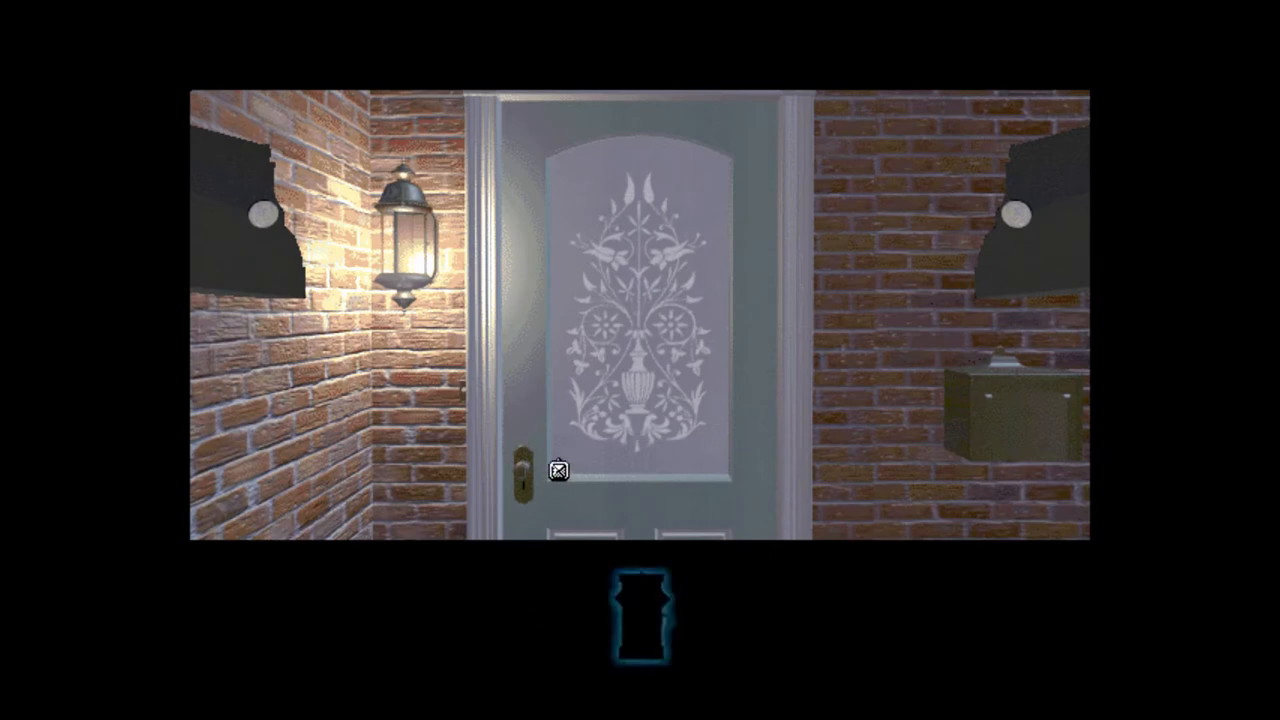
Walk up the night path and enter the brick house through the etched-glass front door.
{"action": "left_click", "coordinate": [559, 471]}
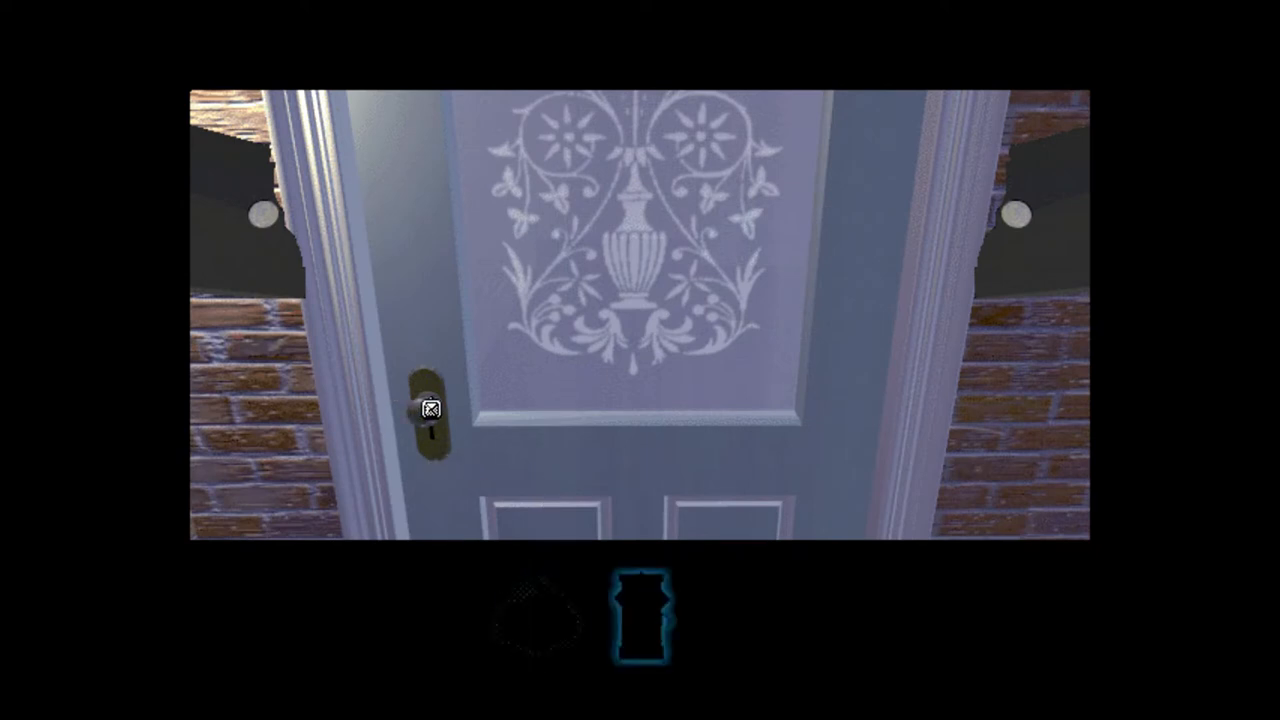
{"action": "left_click", "coordinate": [429, 409]}
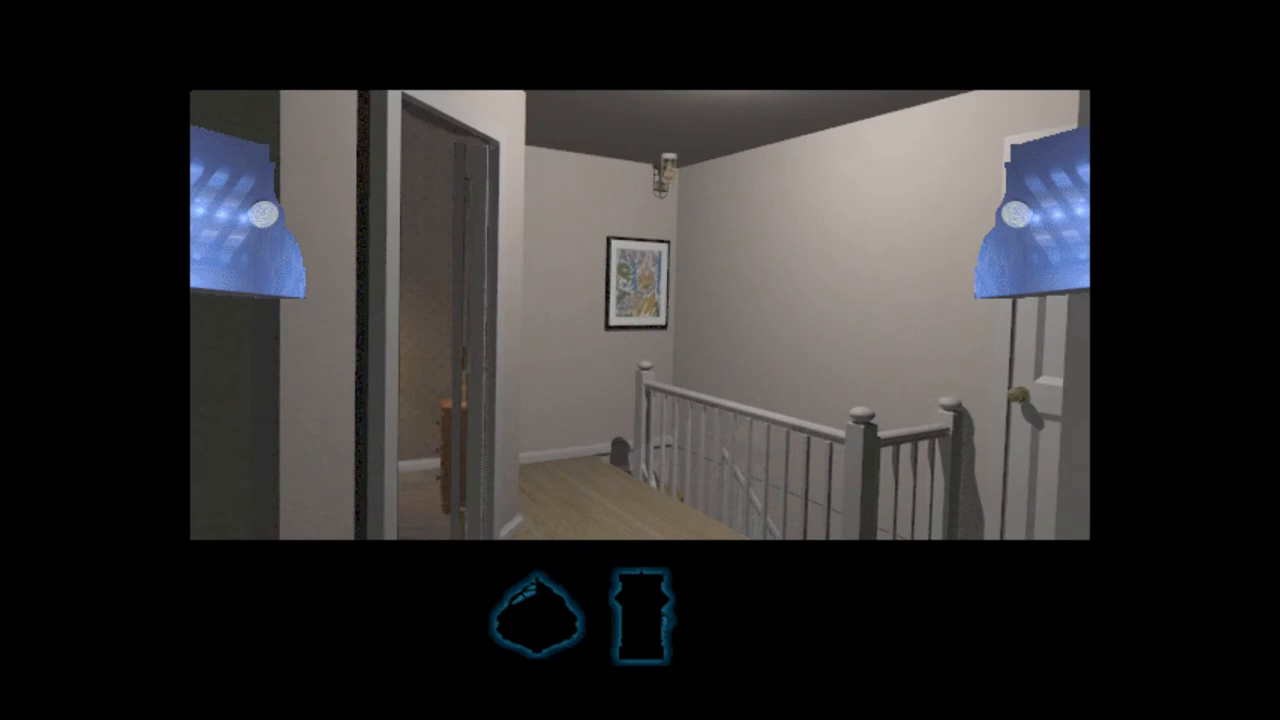
Move along the upstairs hallway toward the green etched-glass door.
{"action": "left_click", "coordinate": [637, 285]}
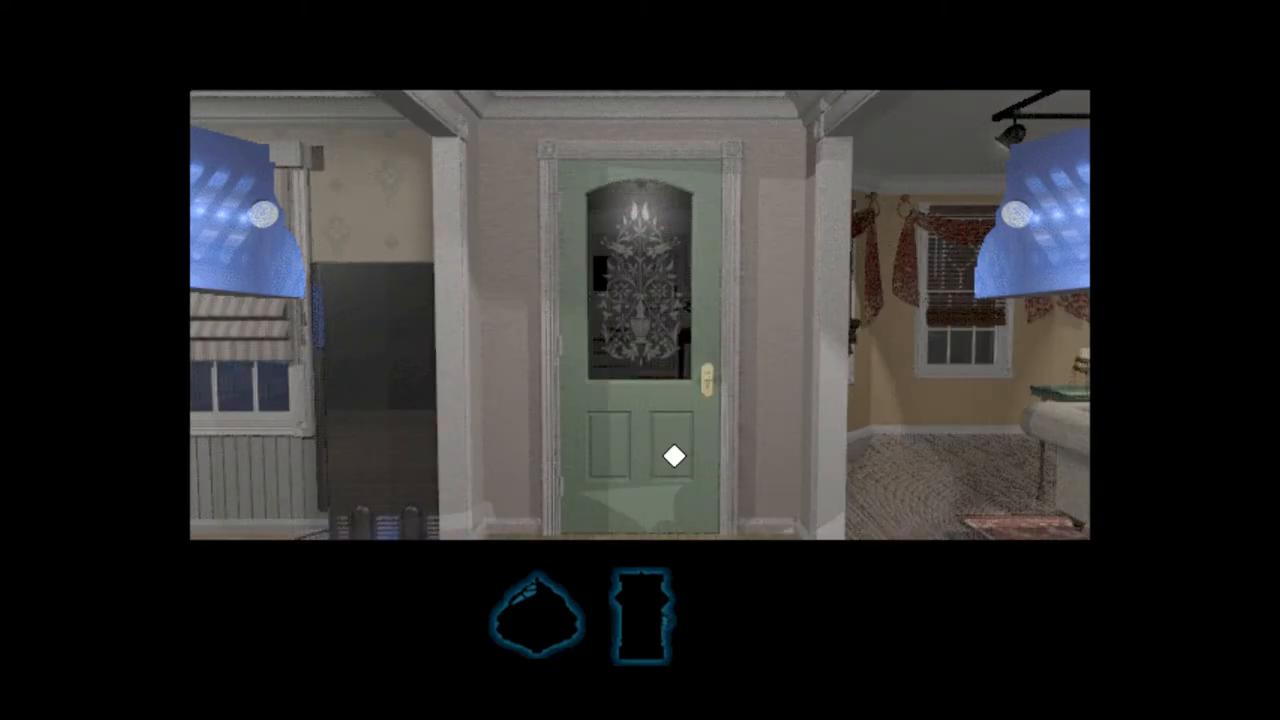
Exit through the green door, cross the moonlit lawn and climb the grassy slope.
{"action": "left_click", "coordinate": [674, 457]}
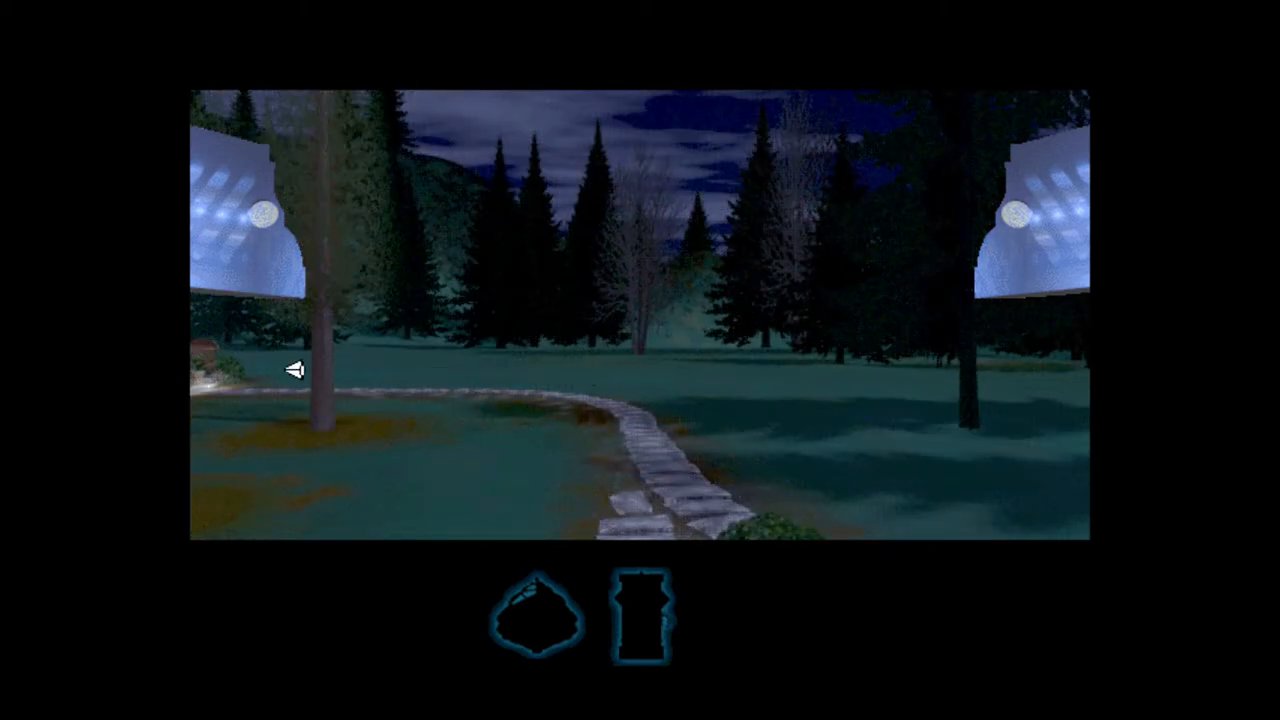
{"action": "mouse_move", "coordinate": [528, 369]}
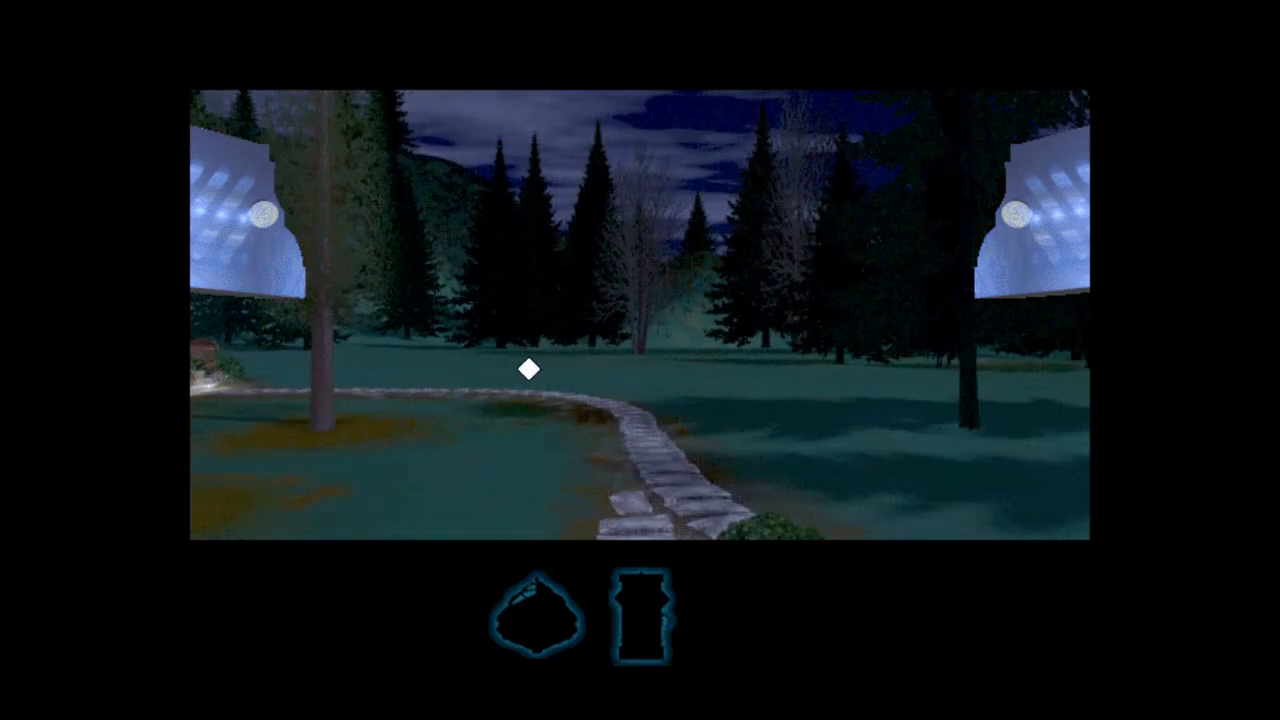
{"action": "left_click", "coordinate": [528, 370]}
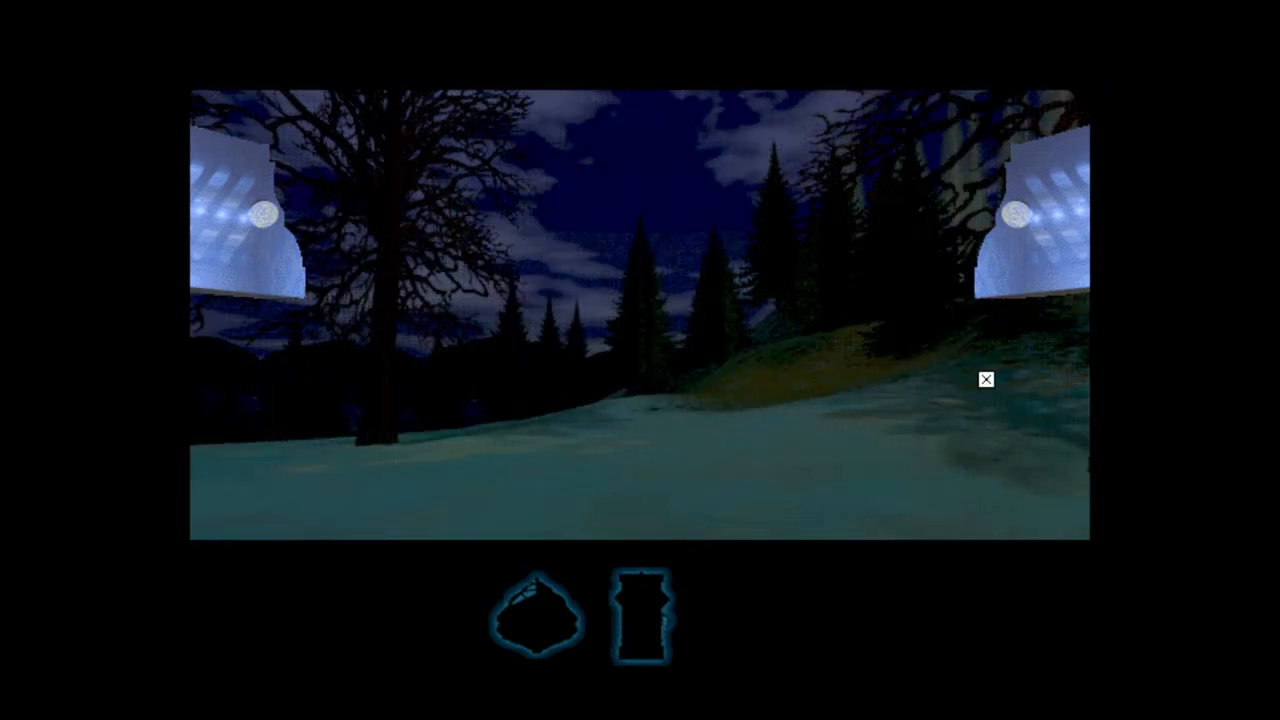
{"action": "left_click", "coordinate": [985, 380]}
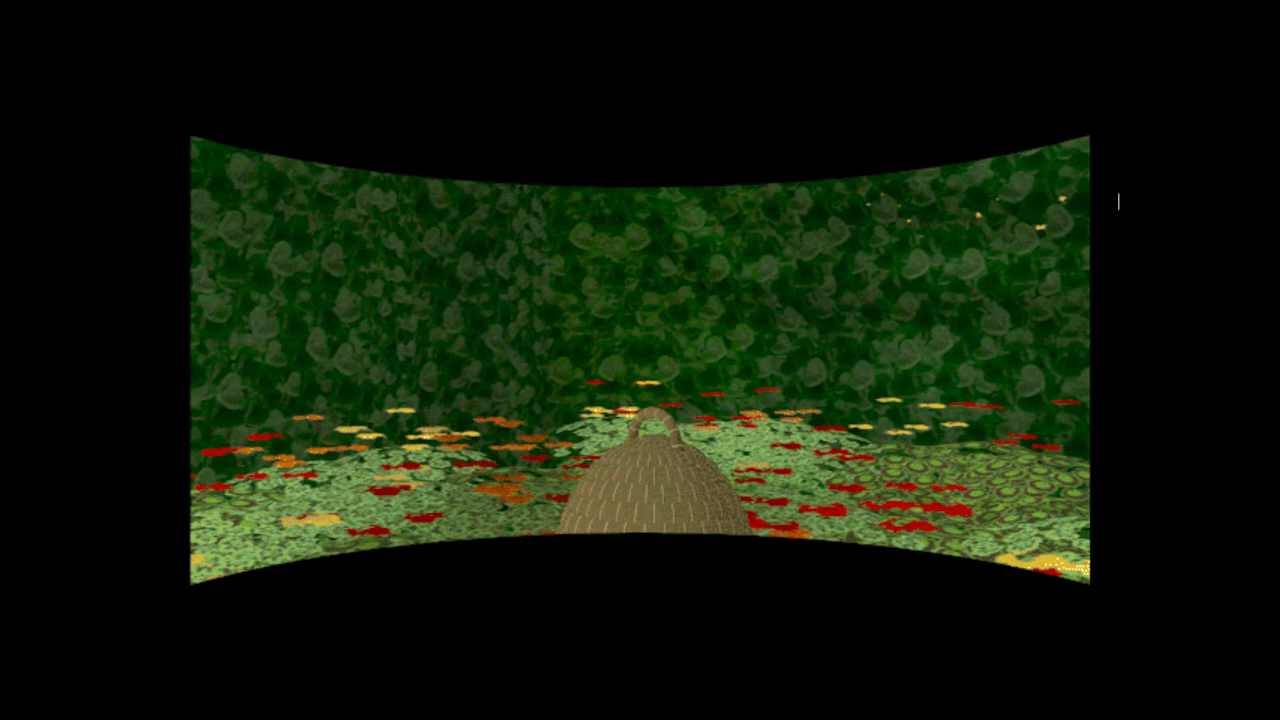
{"action": "mouse_move", "coordinate": [337, 418]}
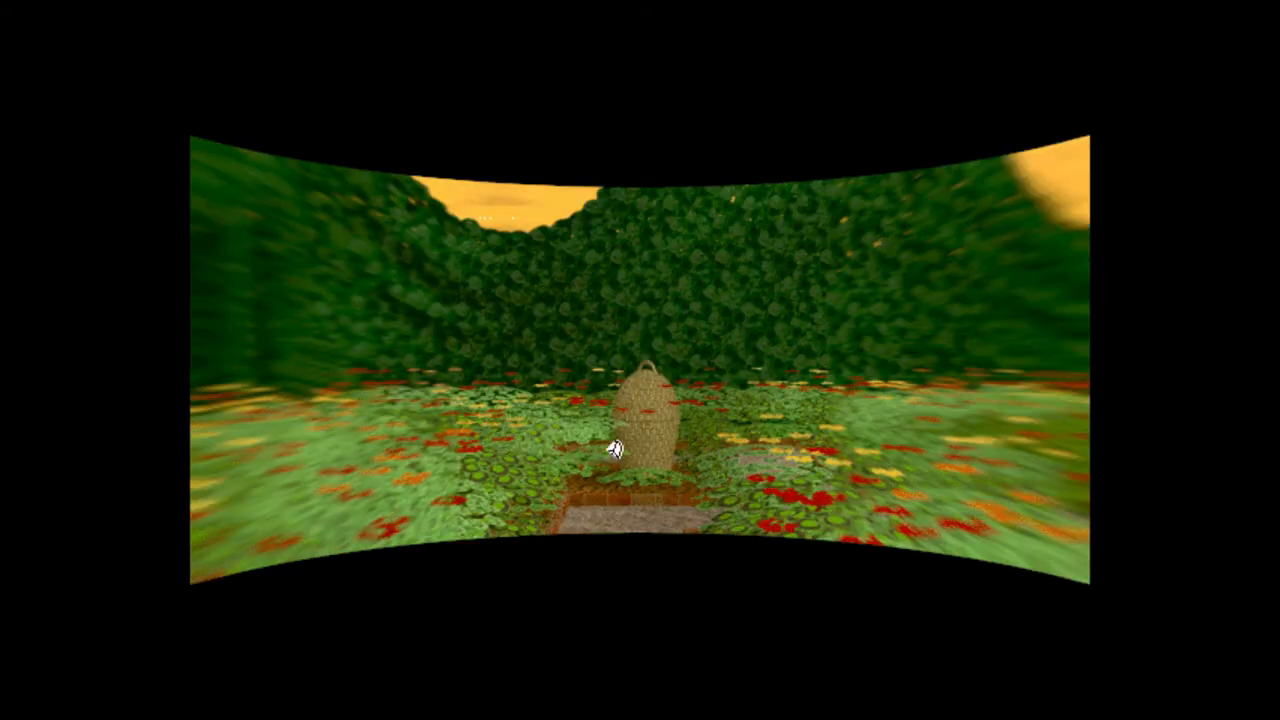
{"action": "mouse_move", "coordinate": [945, 446]}
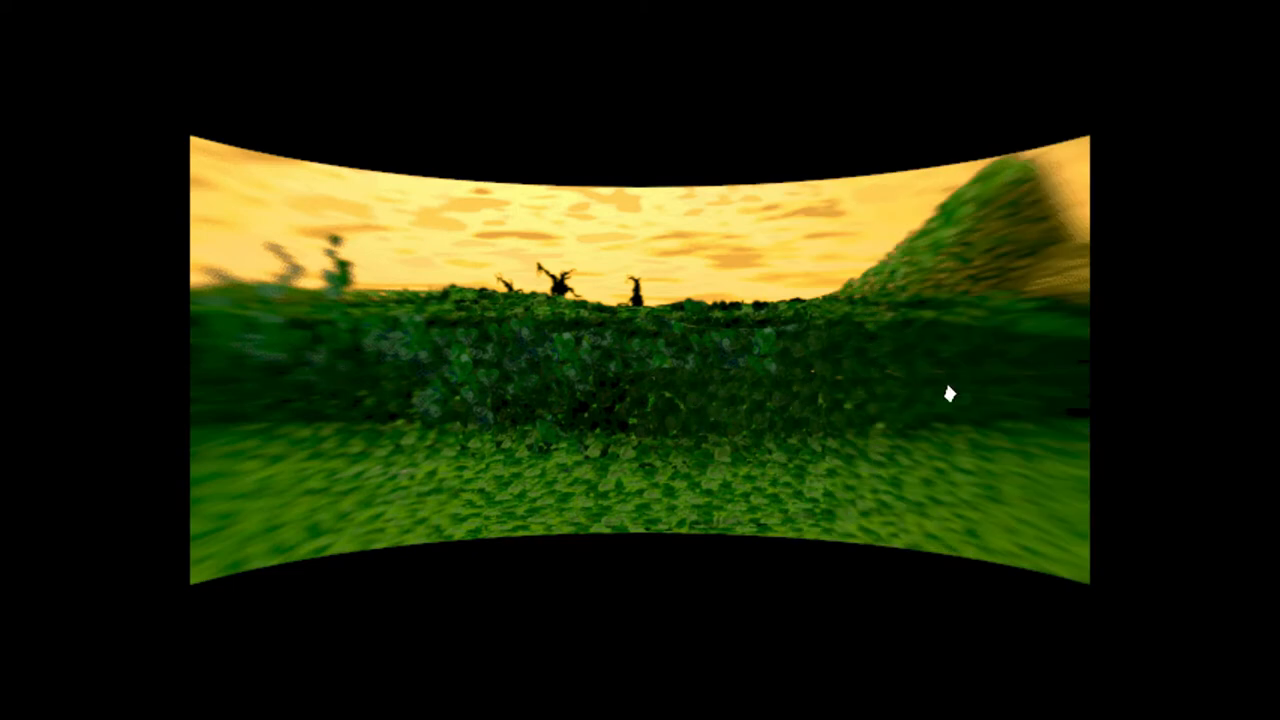
{"action": "mouse_move", "coordinate": [430, 393]}
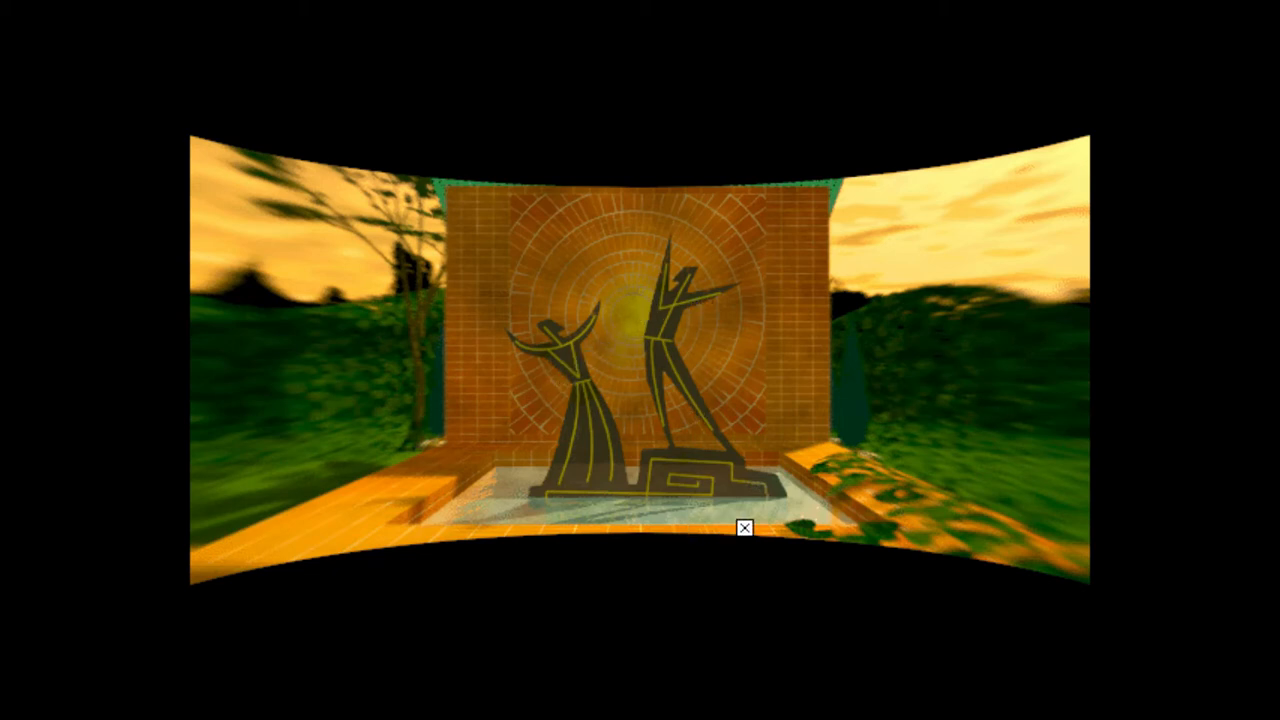
{"action": "mouse_move", "coordinate": [884, 315]}
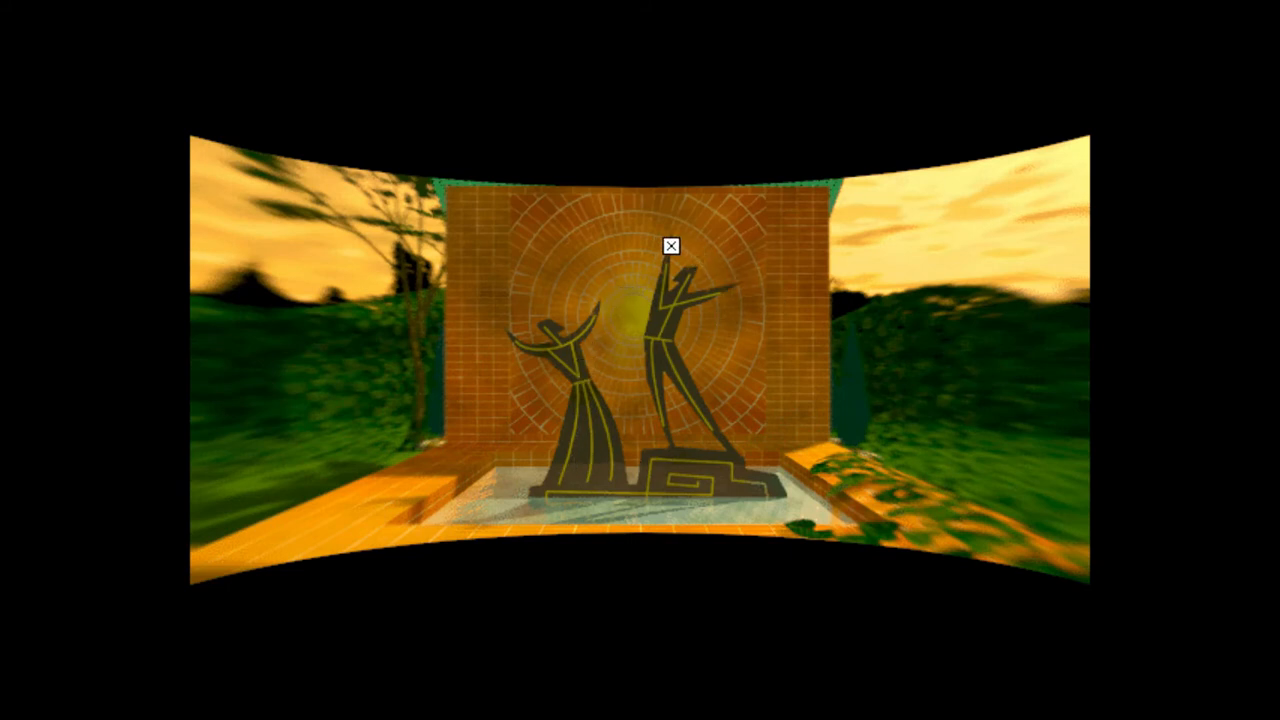
{"action": "mouse_move", "coordinate": [523, 514]}
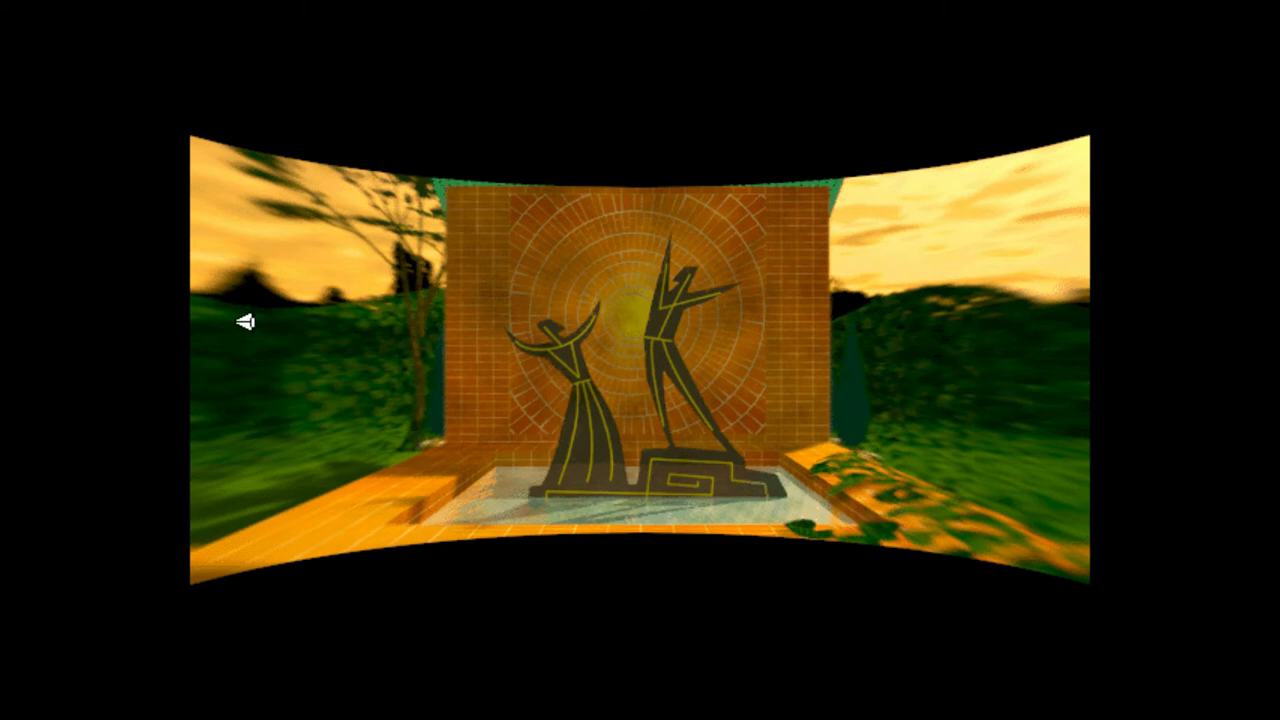
Scroll the view right past the dancing-figures sculpture toward the hedge path.
{"action": "scroll", "scroll_direction": "right", "scroll_amount": 3}
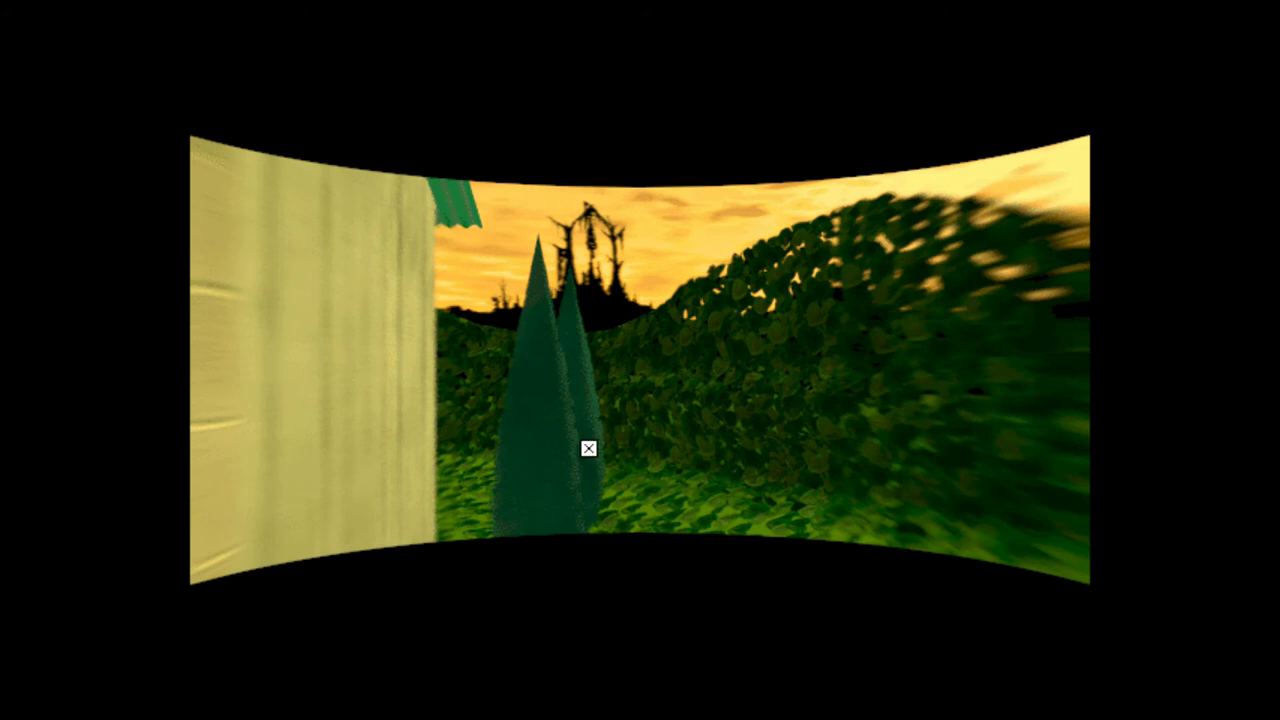
{"action": "mouse_move", "coordinate": [434, 428]}
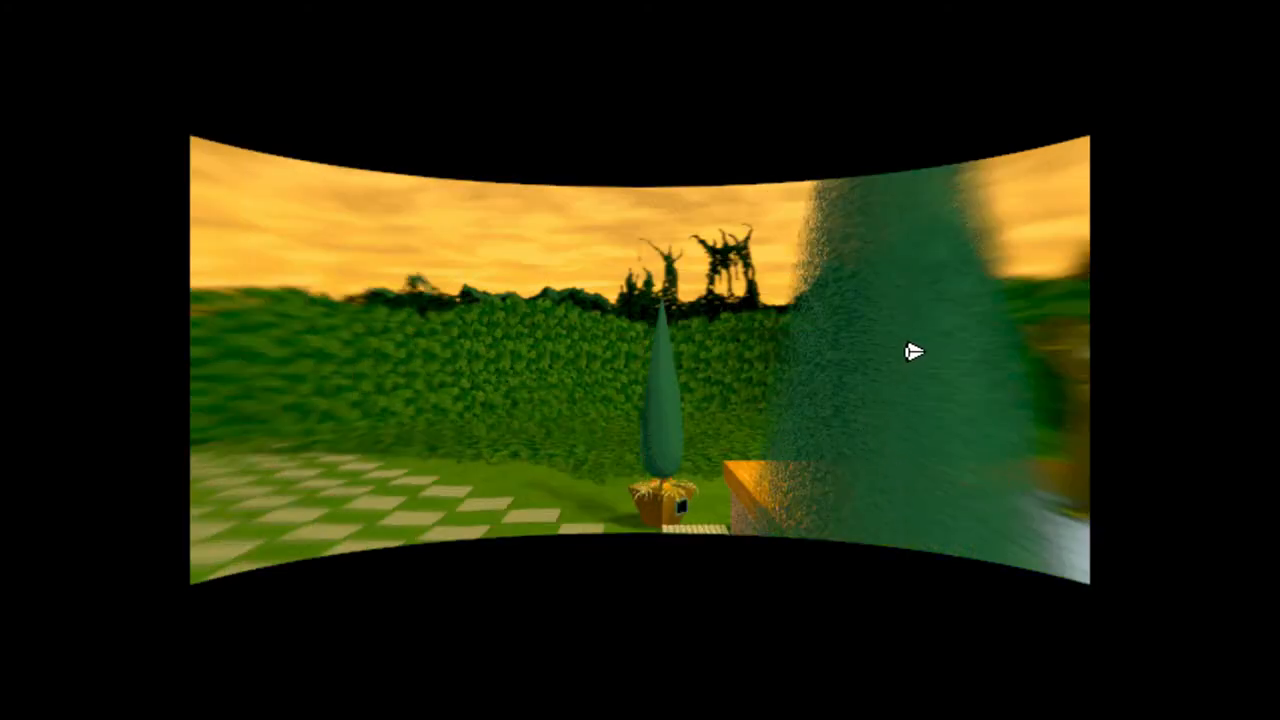
{"action": "mouse_move", "coordinate": [850, 450]}
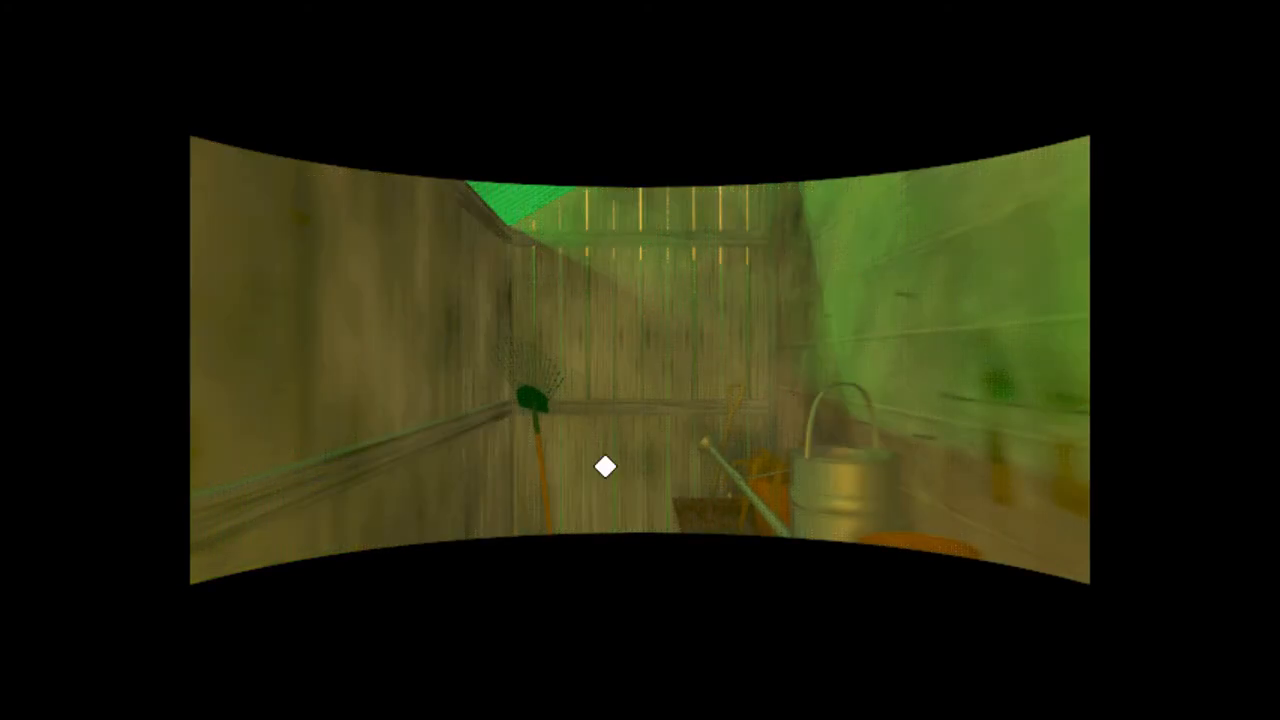
{"action": "mouse_move", "coordinate": [690, 533]}
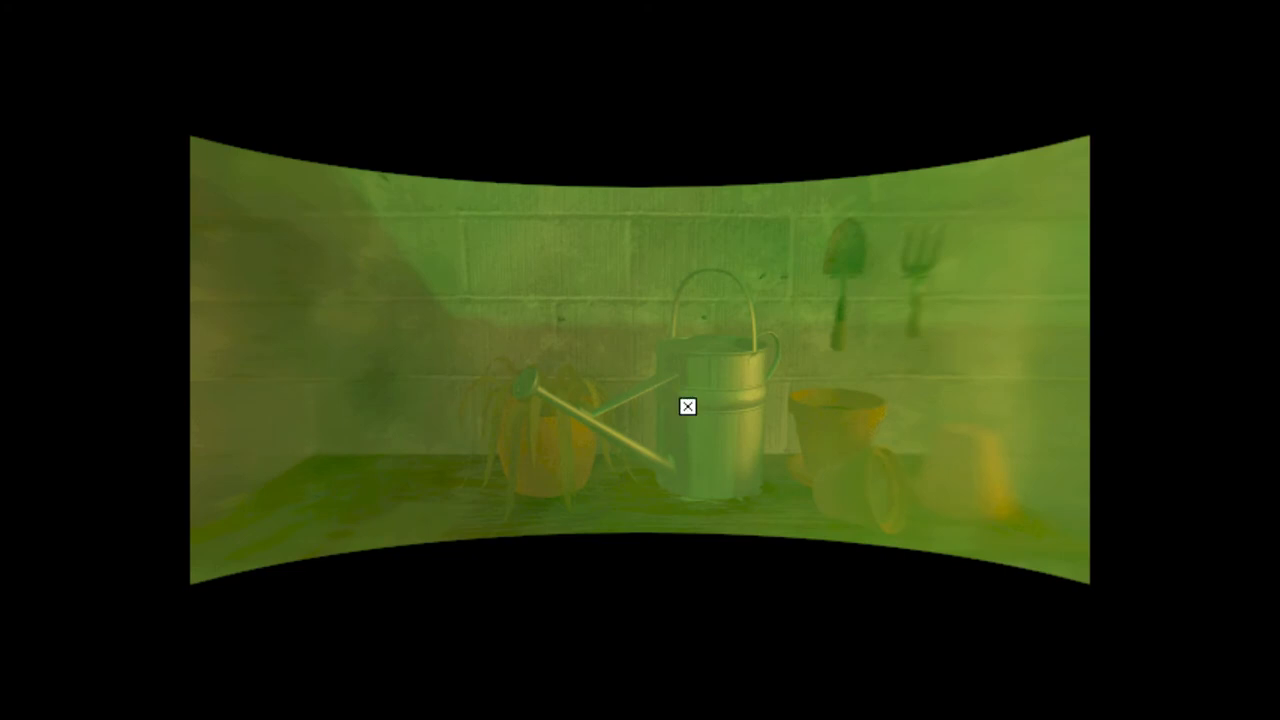
{"action": "mouse_move", "coordinate": [584, 437]}
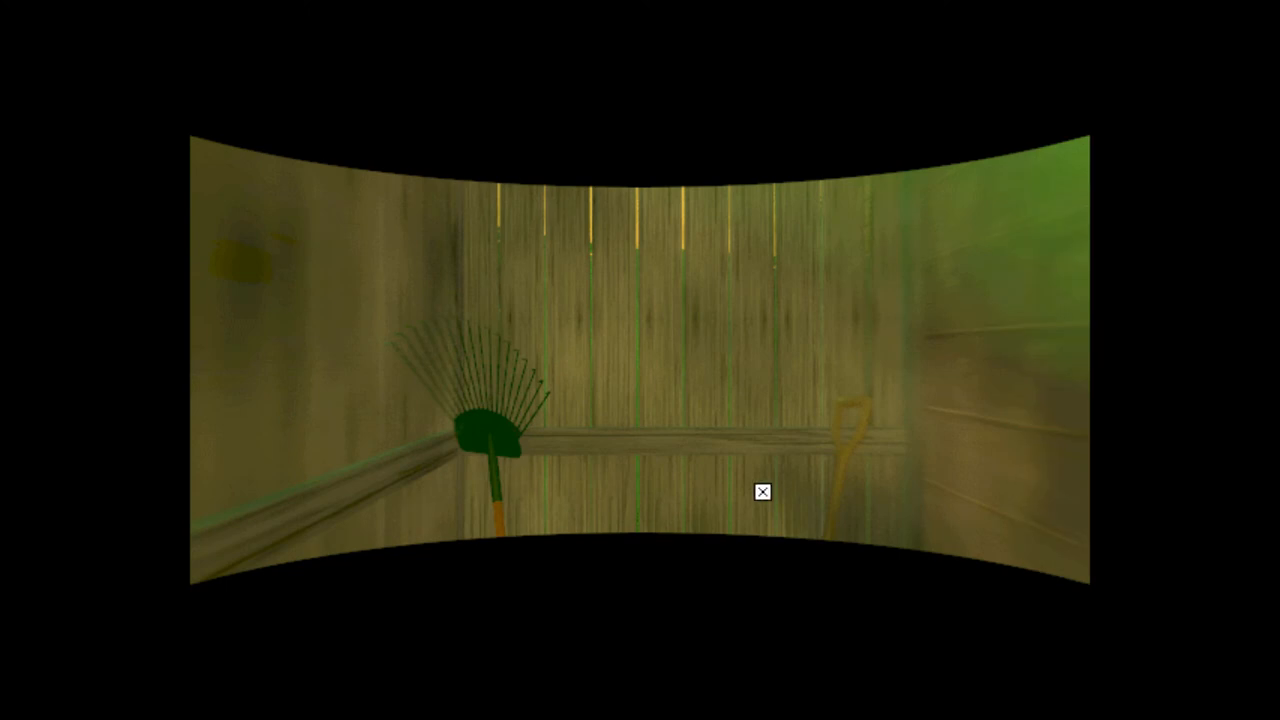
{"action": "mouse_move", "coordinate": [822, 528]}
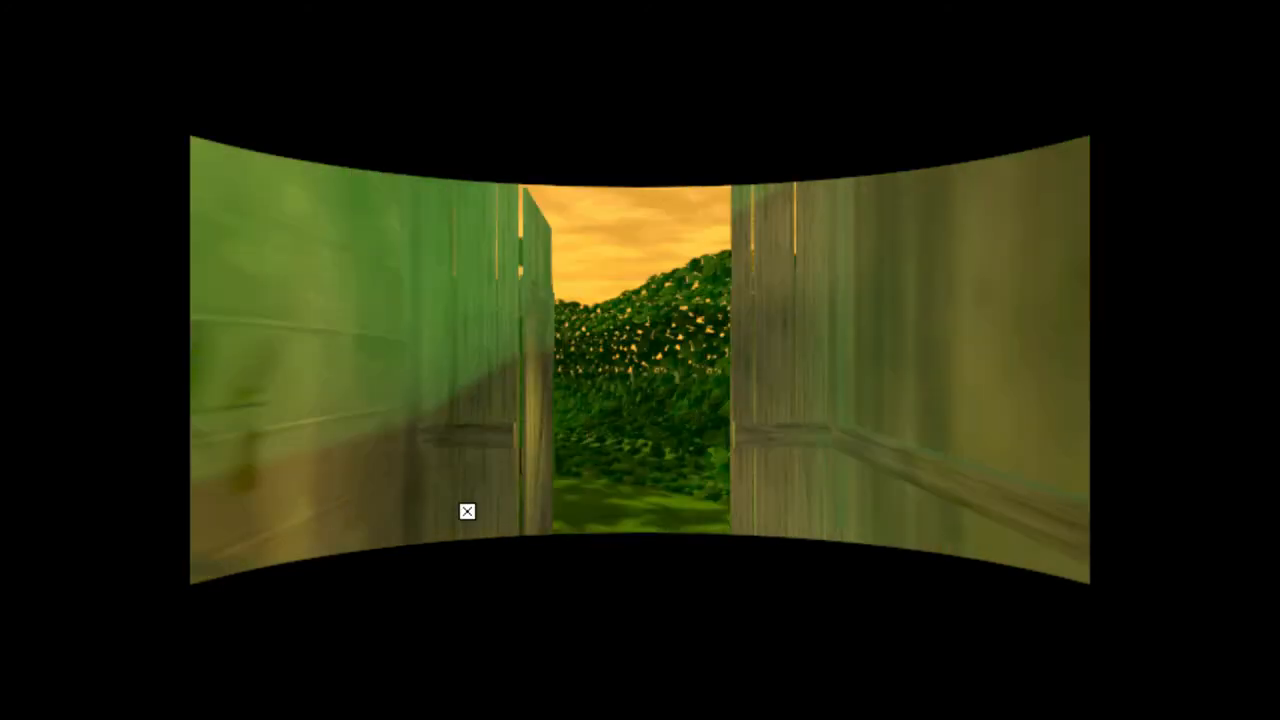
{"action": "mouse_move", "coordinate": [292, 373]}
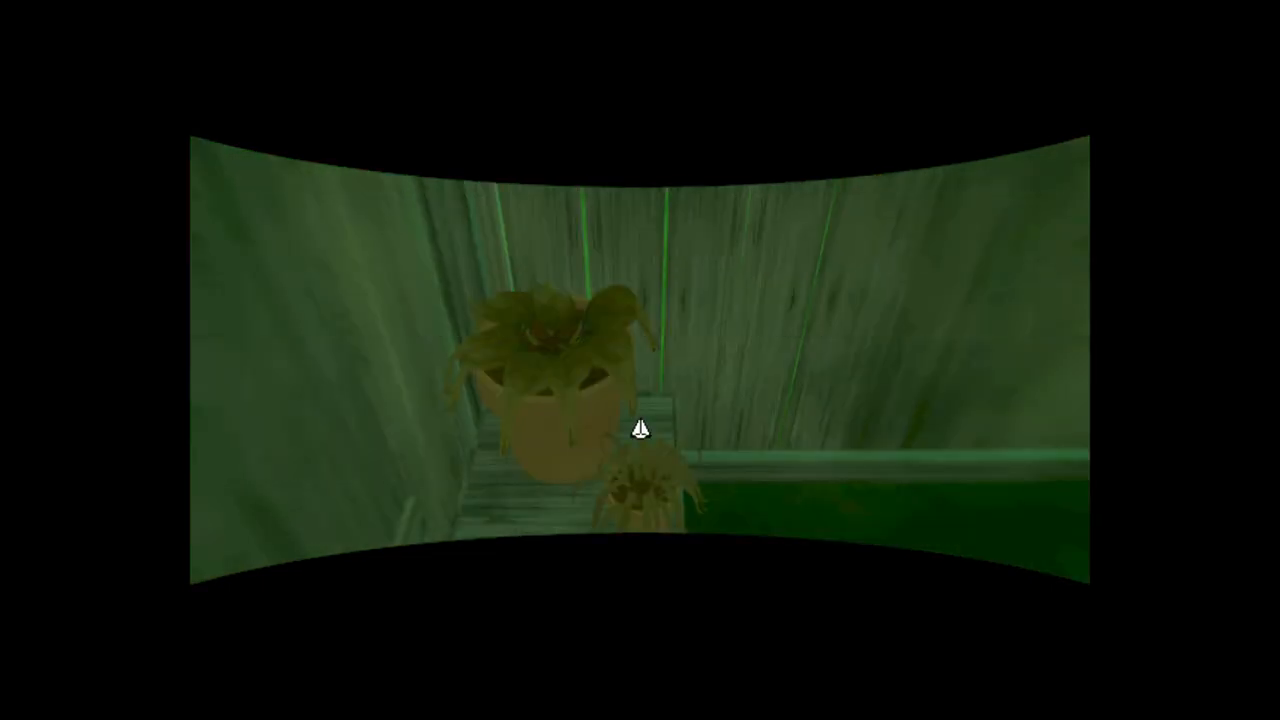
{"action": "mouse_move", "coordinate": [1031, 447]}
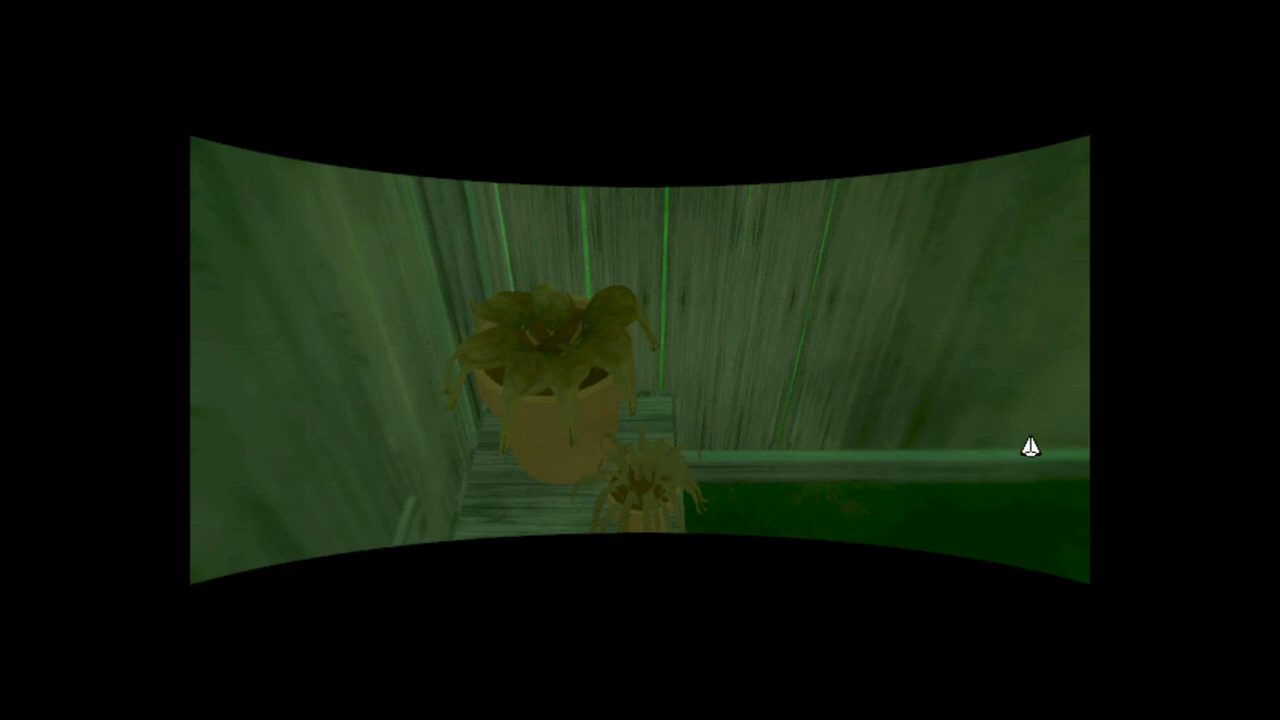